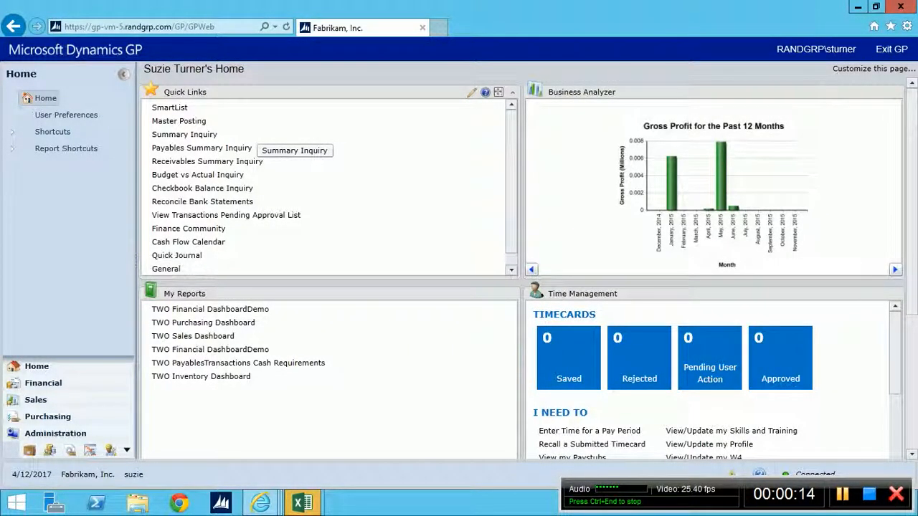
mouse_move(200, 148)
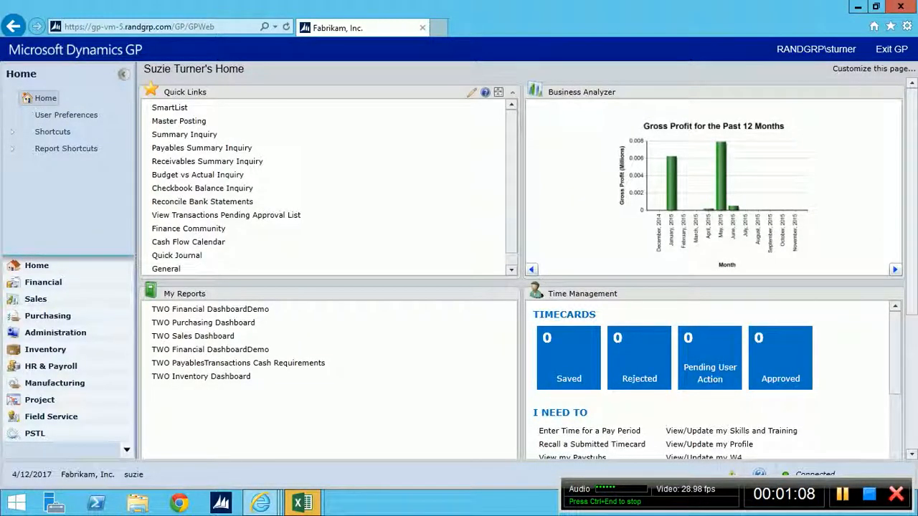
mouse_move(203, 188)
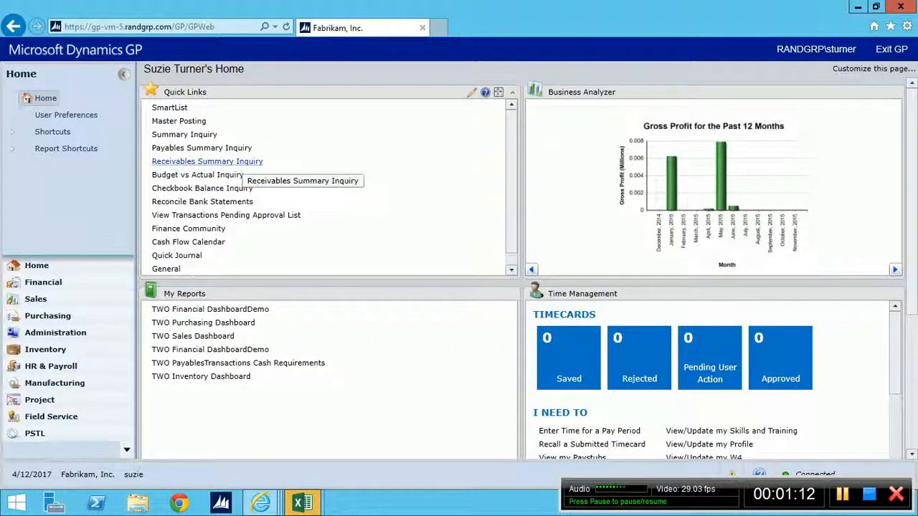
mouse_move(188, 241)
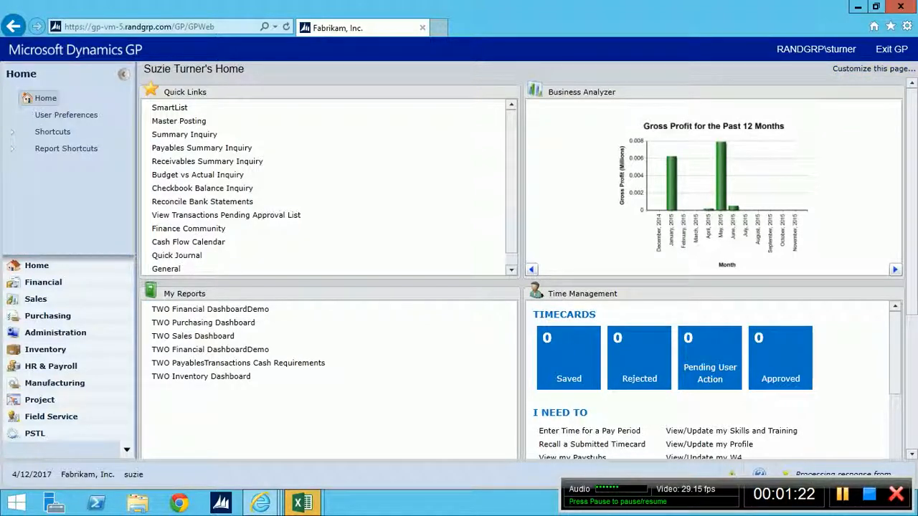
Look at the home page customization options and dismiss them without changes.
left_click(872, 69)
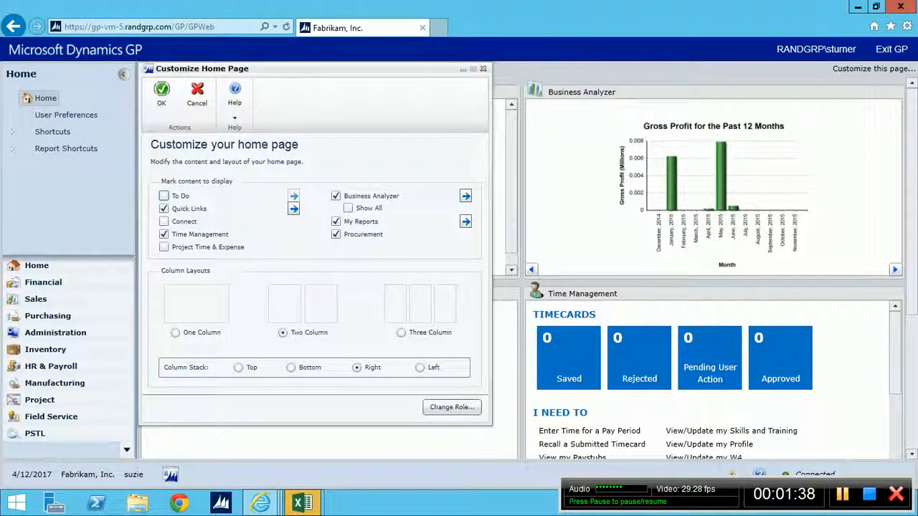
left_click(161, 98)
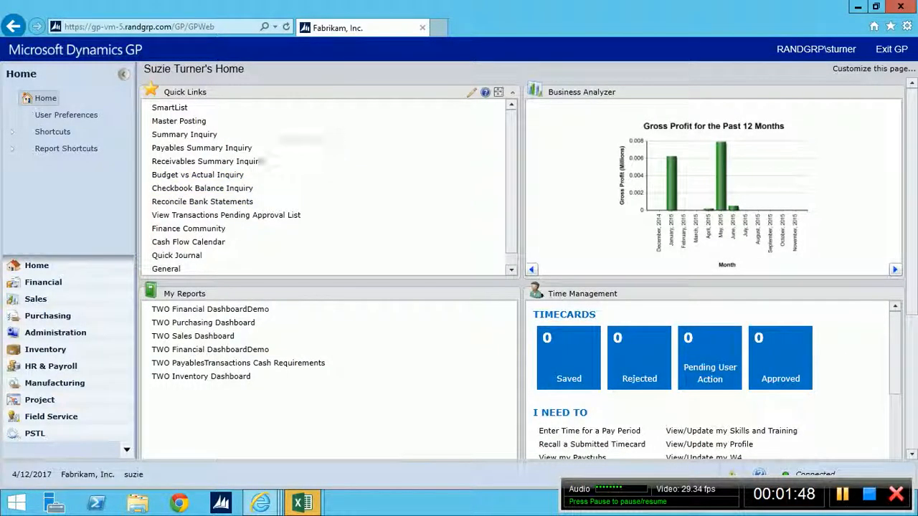
mouse_move(207, 161)
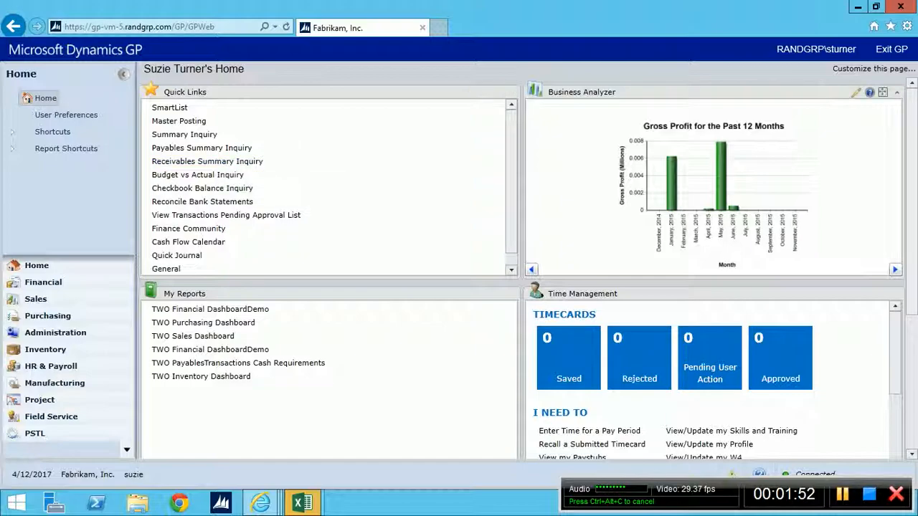
mouse_move(708, 351)
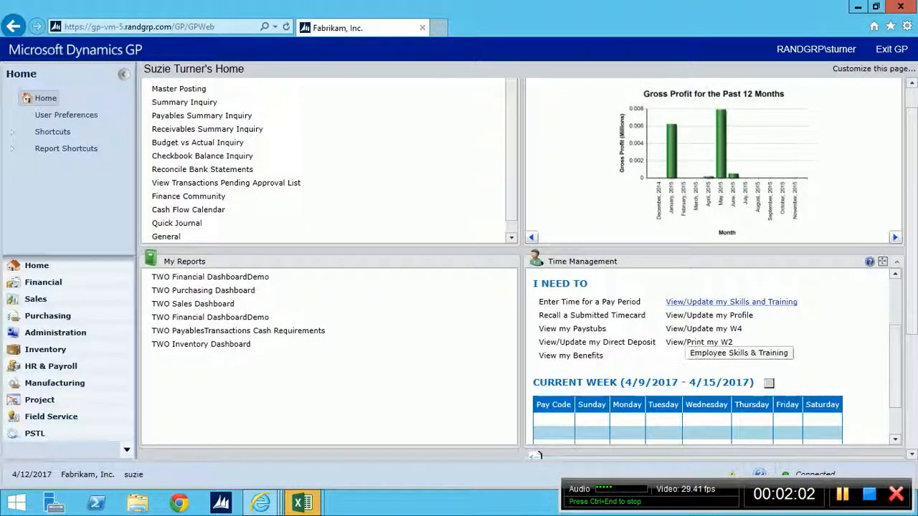
scroll("down", 3)
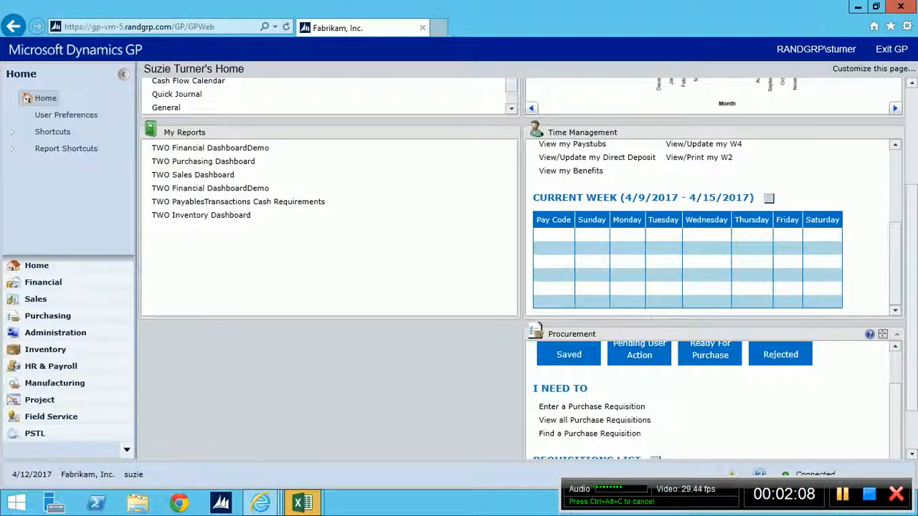
left_click(568, 354)
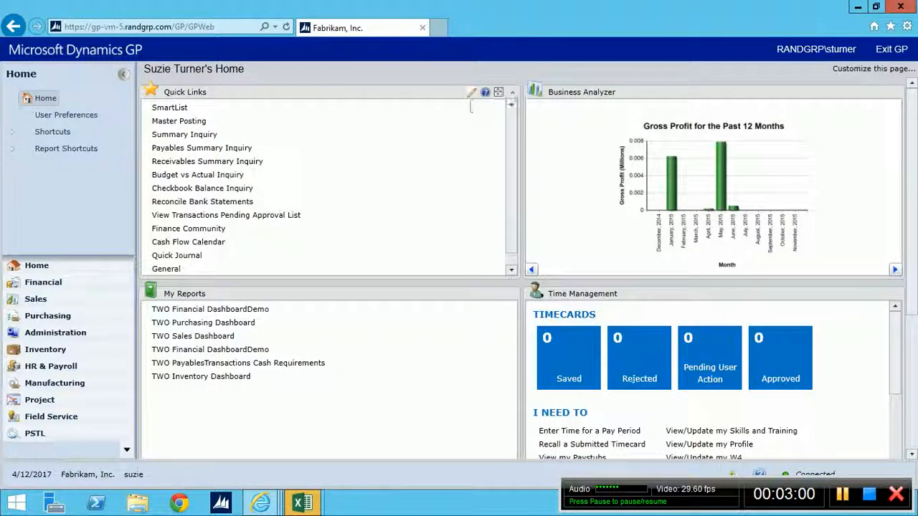
Open the Rand Group quick link's name and web address for modification.
left_click(470, 92)
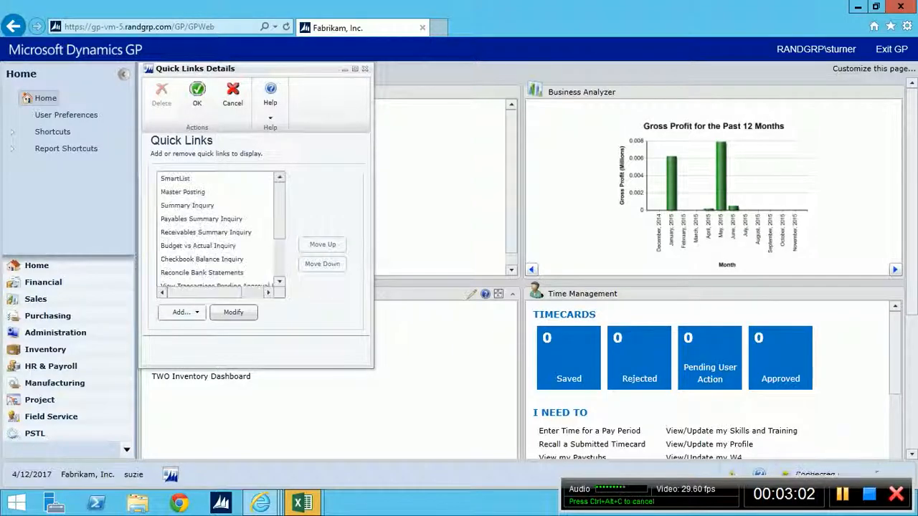
left_click(198, 245)
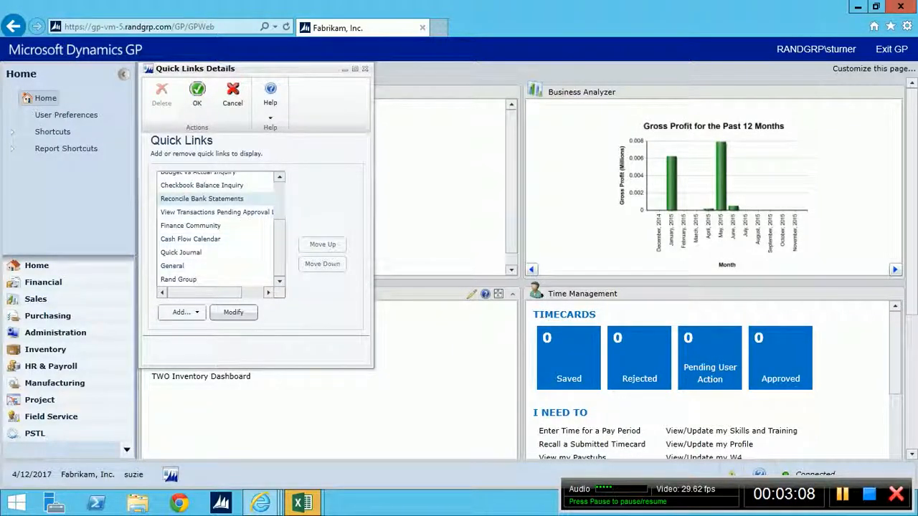
left_click(189, 238)
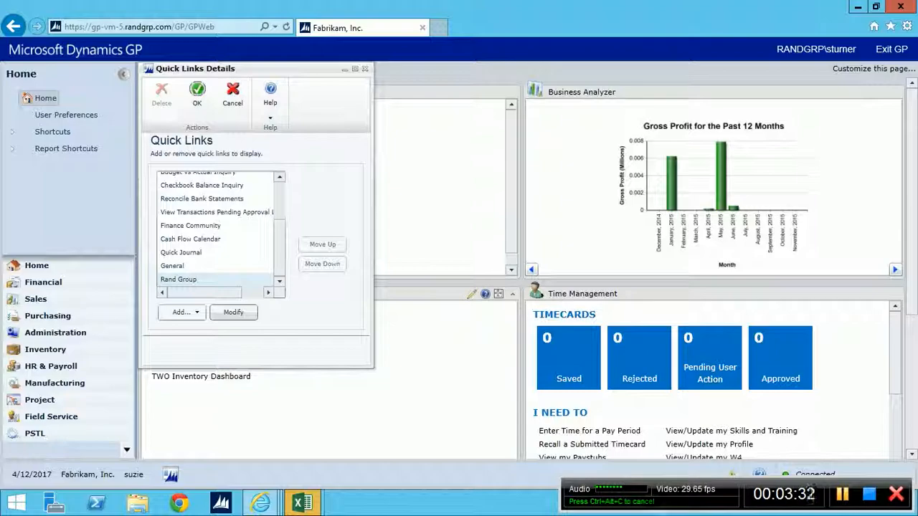
left_click(177, 278)
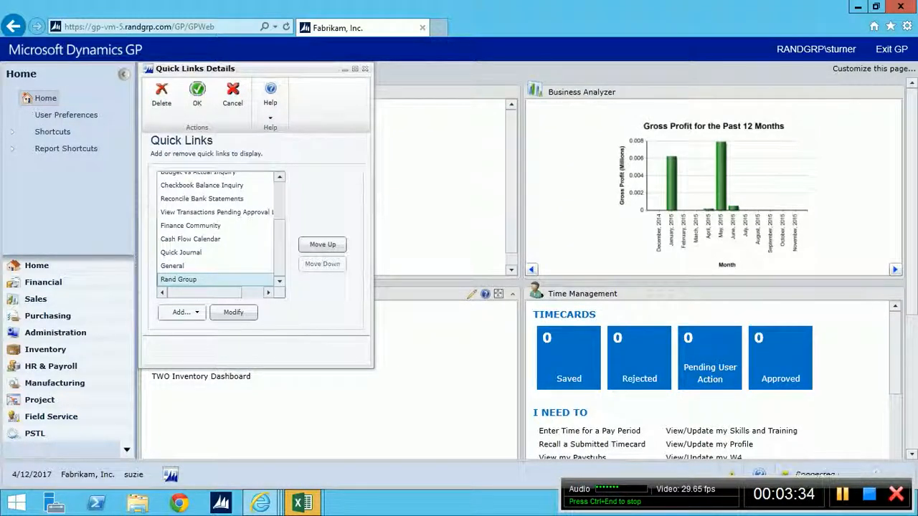
left_click(233, 312)
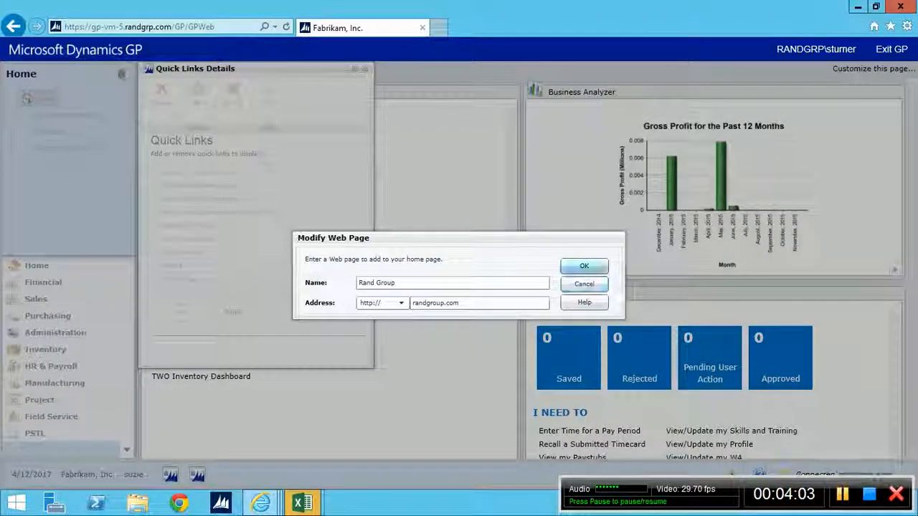
left_click(583, 284)
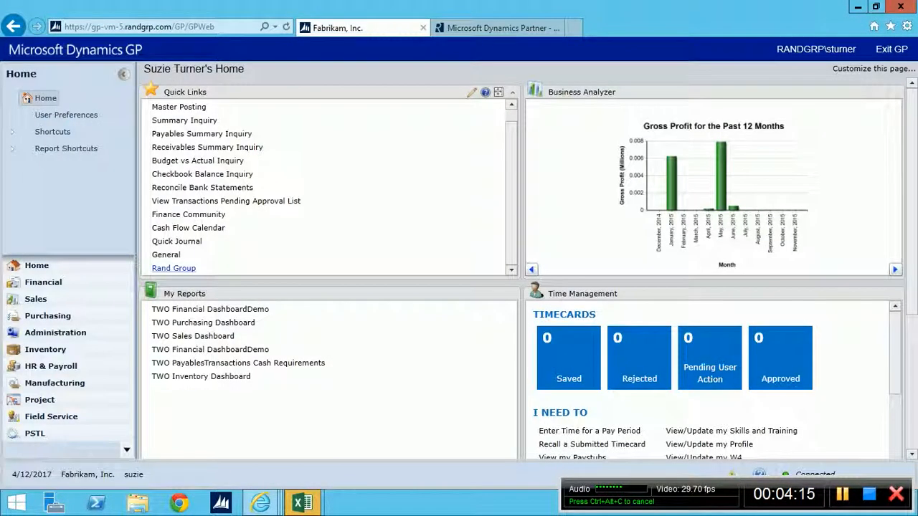
mouse_move(499, 28)
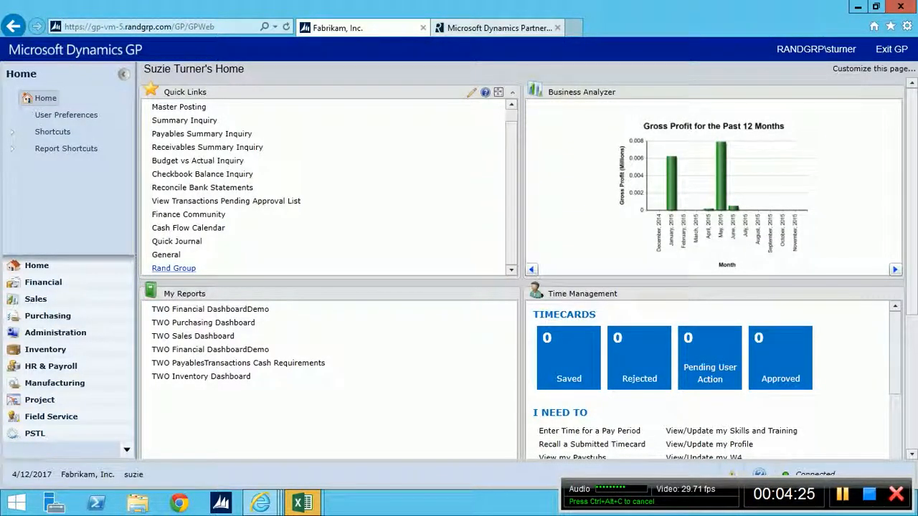
mouse_move(188, 227)
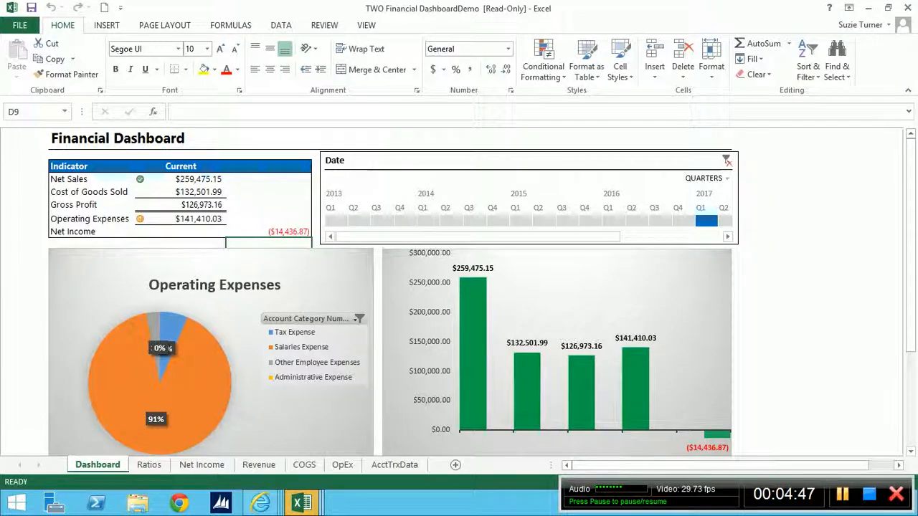
Browse the Ratios, Net Income, Dashboard and COGS sheets of the financial dashboard workbook.
scroll("down", 3)
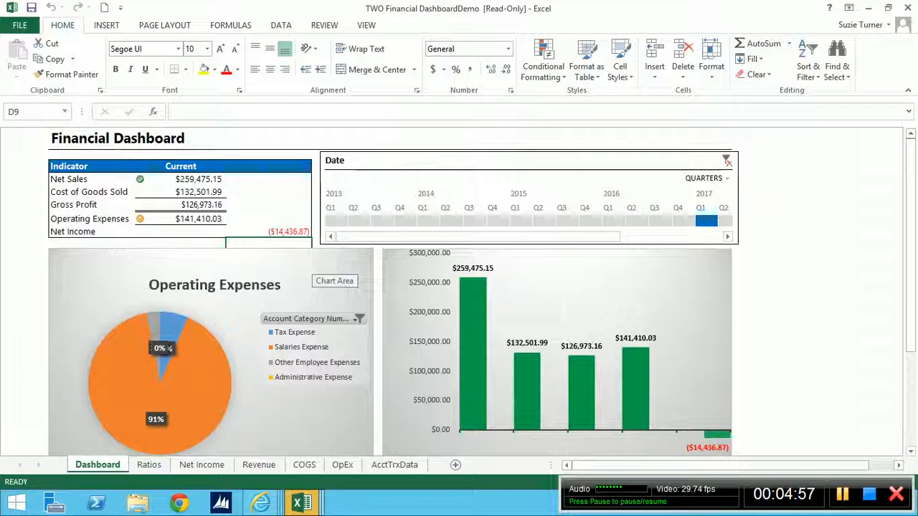
left_click(149, 464)
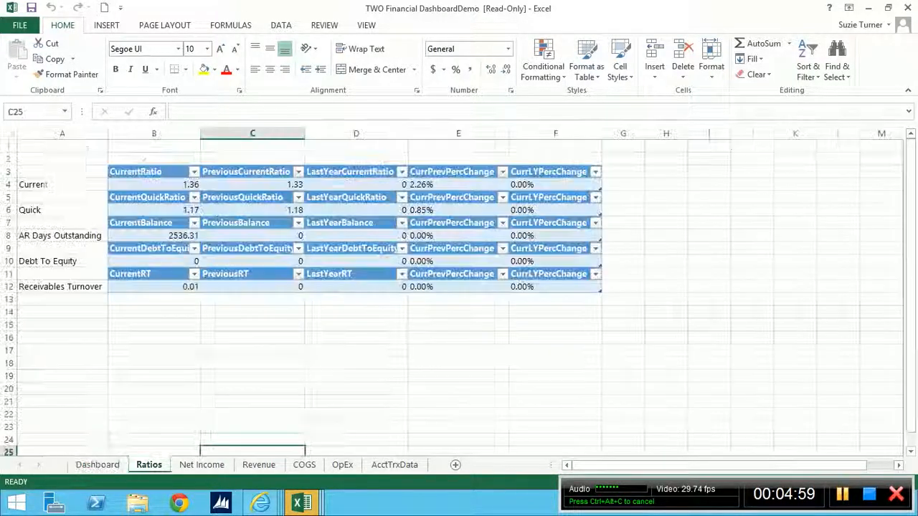
left_click(200, 465)
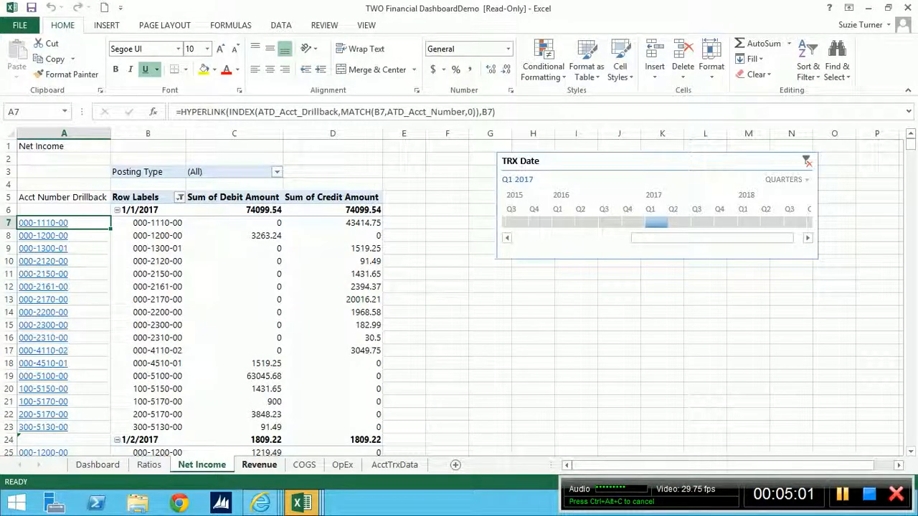
left_click(98, 465)
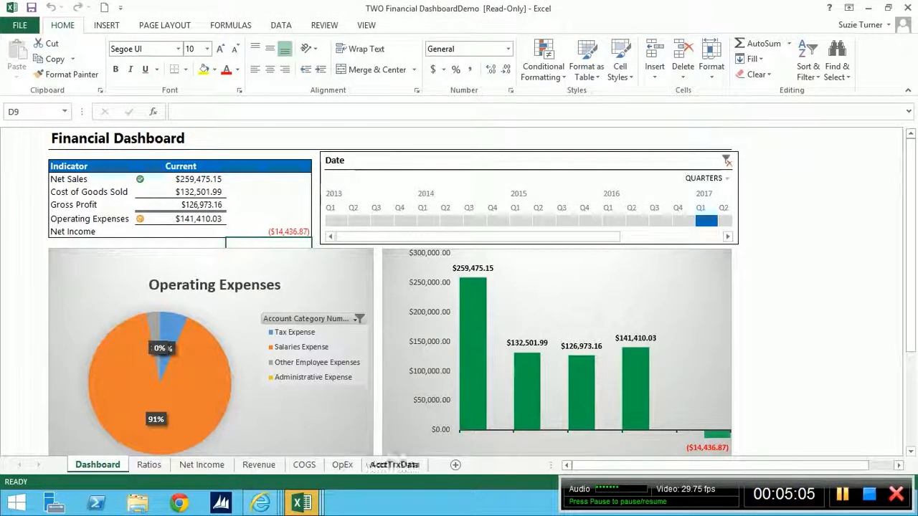
left_click(393, 465)
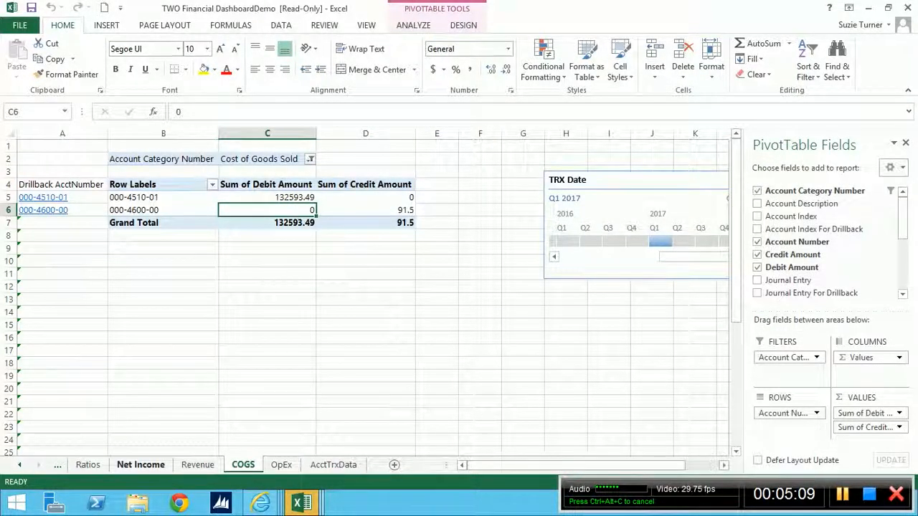
left_click(87, 465)
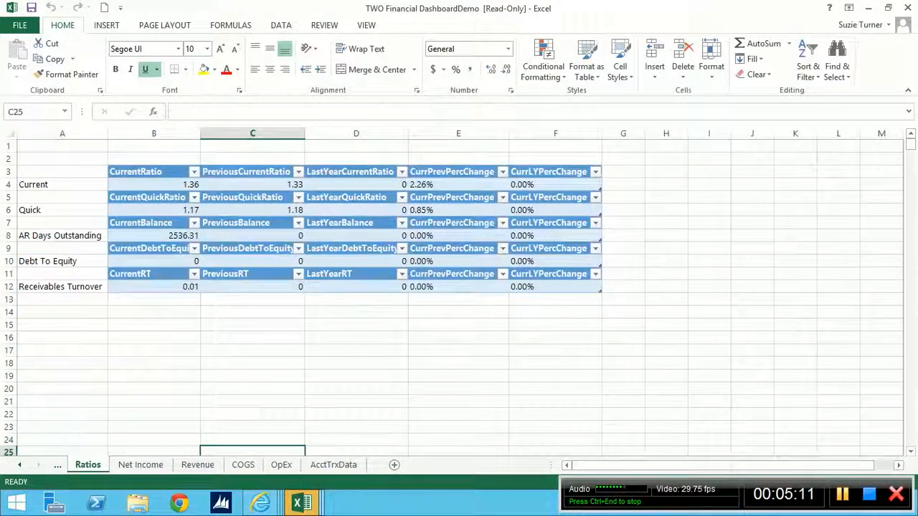
left_click(98, 465)
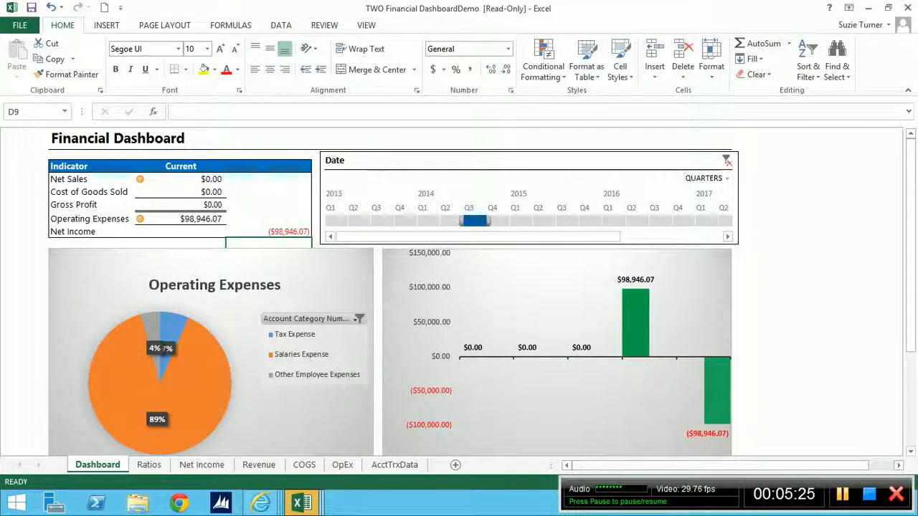
mouse_move(552, 393)
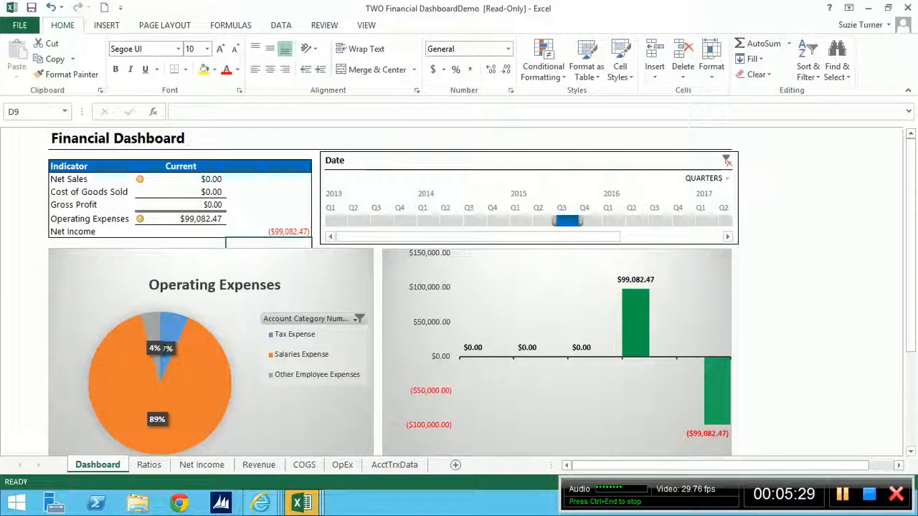
Filter the dashboard to a different quarter in the Date timeline slicer.
left_click(608, 220)
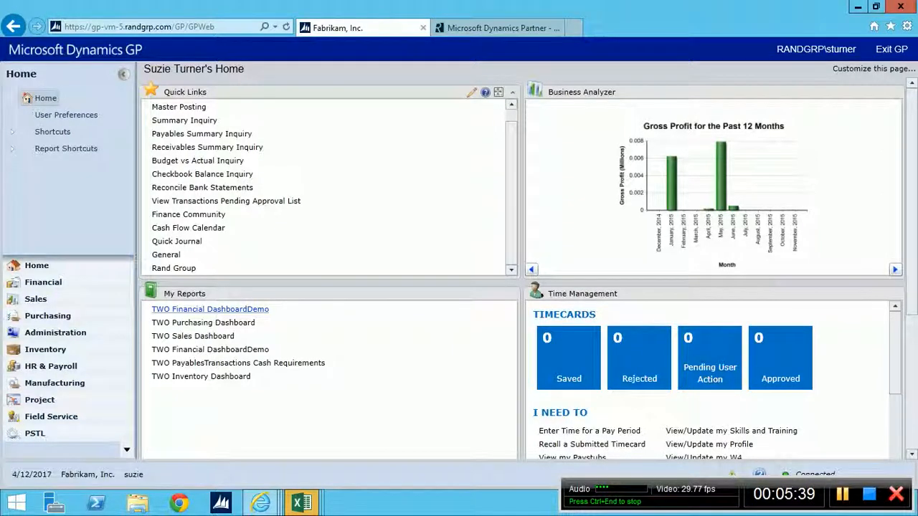
mouse_move(204, 323)
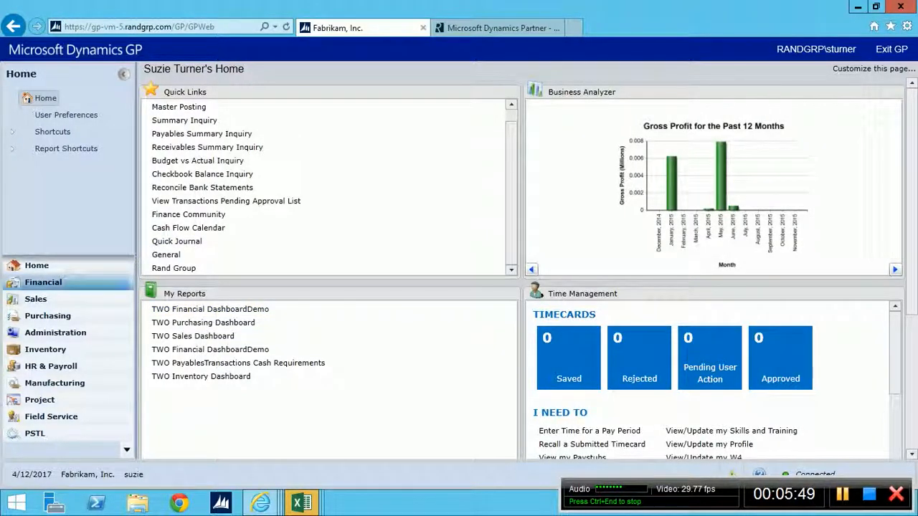
Go to the Financial area page from the navigation pane.
left_click(43, 281)
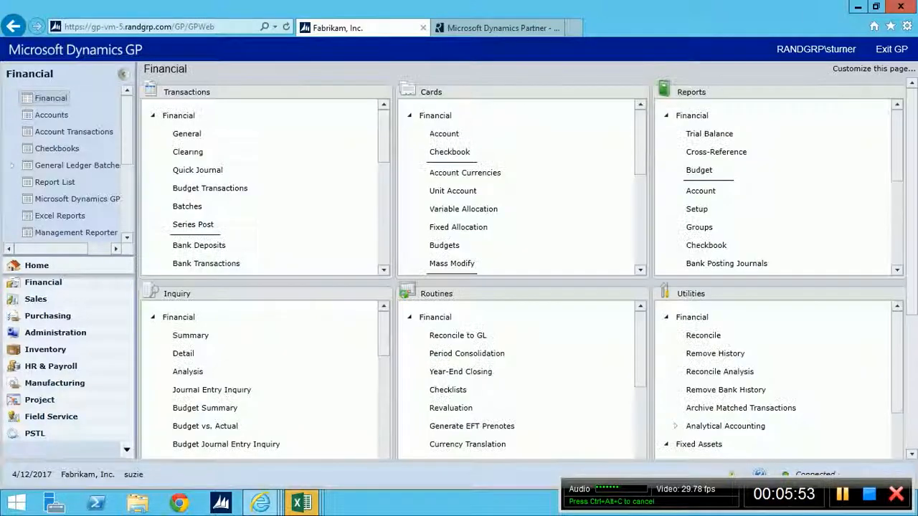
Load the financial Accounts list and select the Cash - Operating Account.
left_click(51, 115)
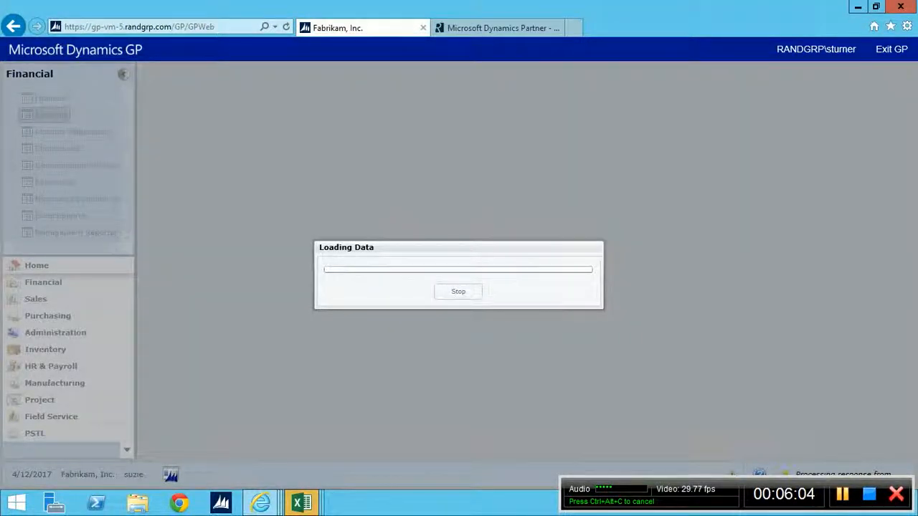
left_click(52, 115)
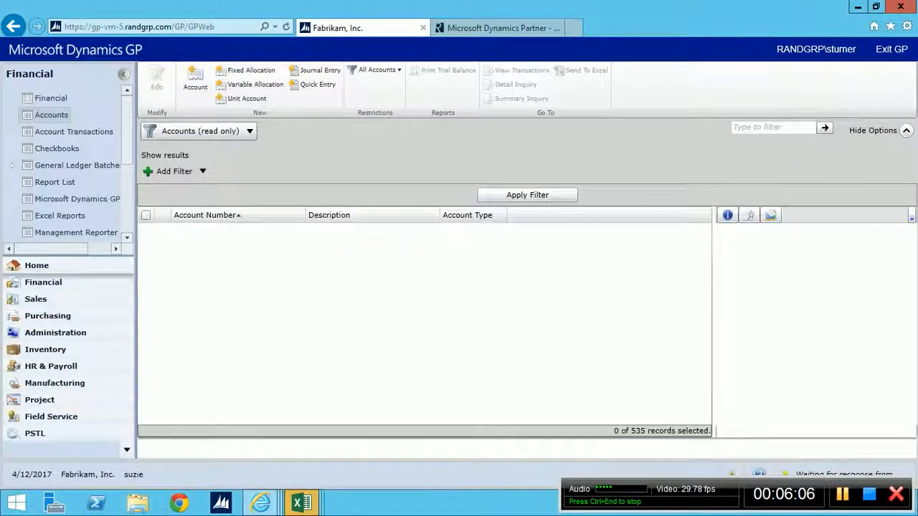
left_click(528, 195)
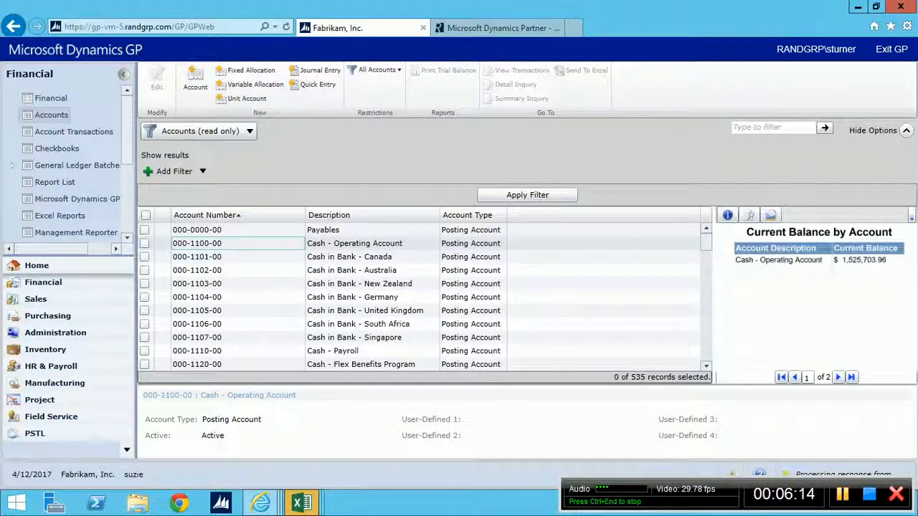
View the Account Maintenance card, close it and show the Checkbooks list.
left_click(195, 79)
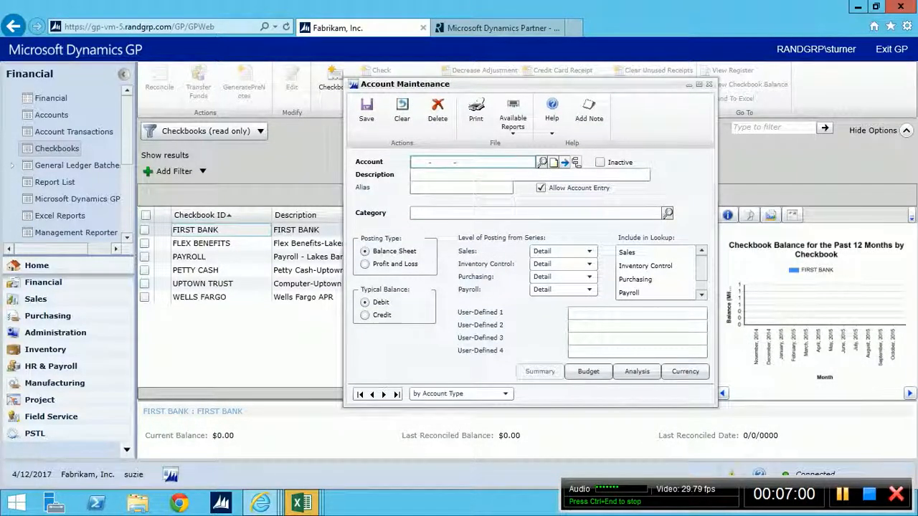
left_click(709, 83)
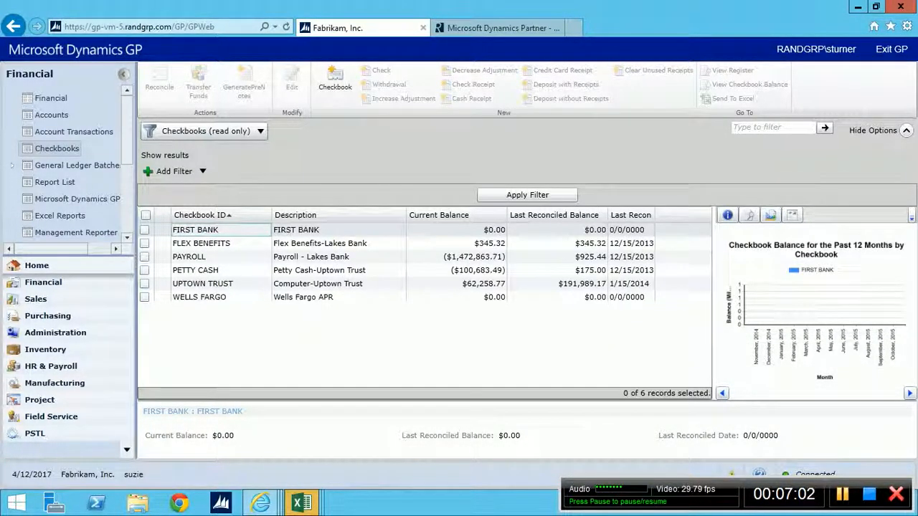
mouse_move(37, 264)
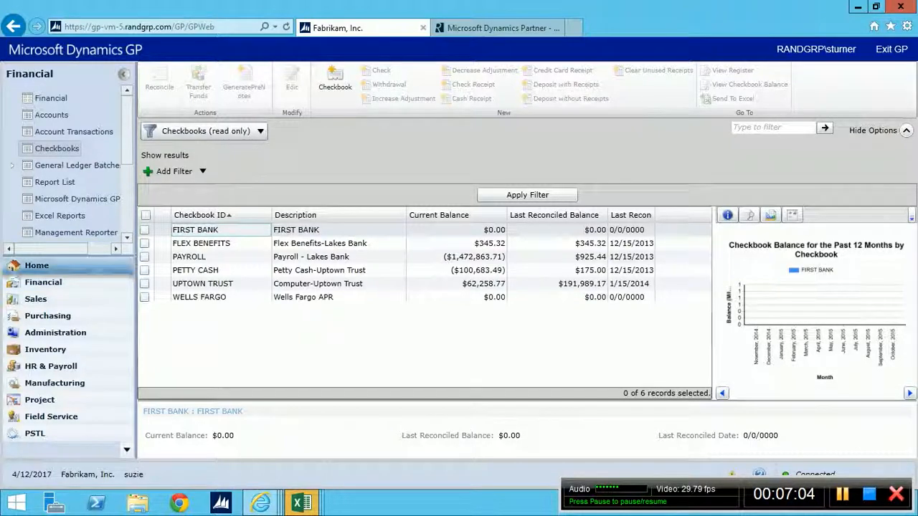
left_click(37, 265)
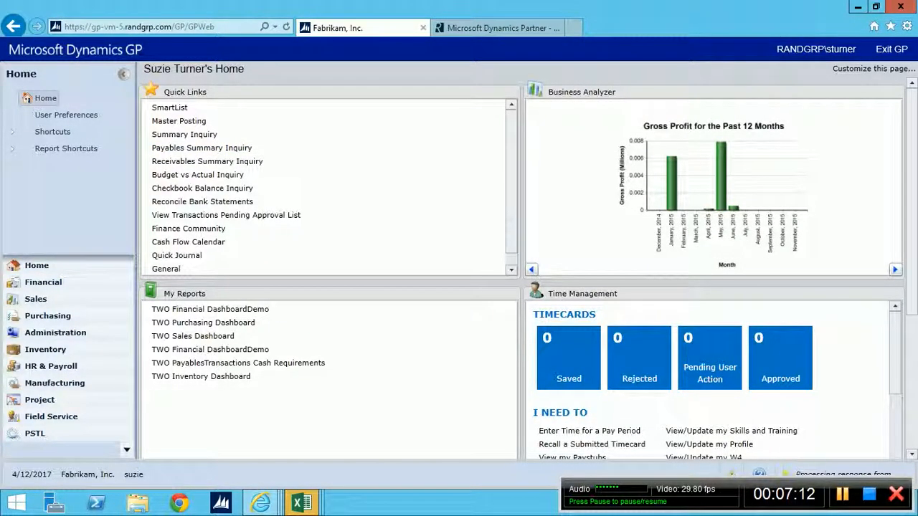
left_click(201, 148)
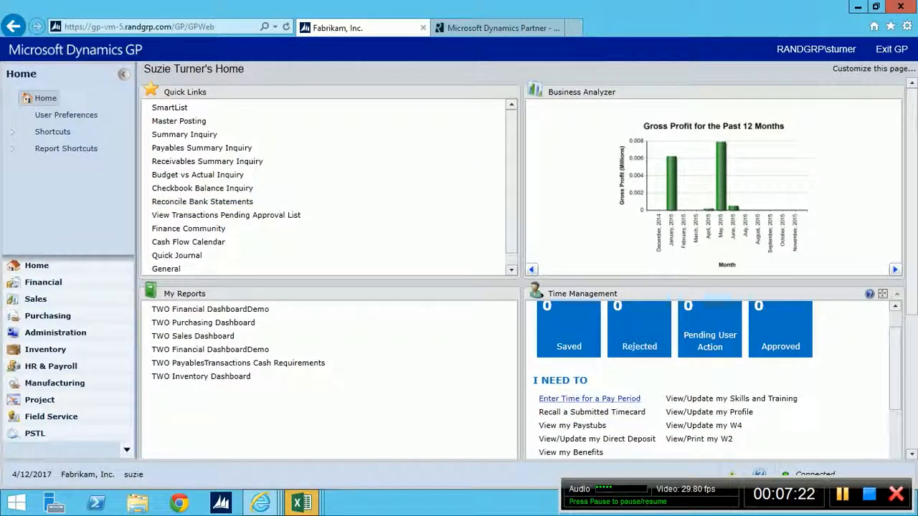
Show the Purchasing Requisitions Pending Approval popup from the Pending User Action tile.
scroll("down", 3)
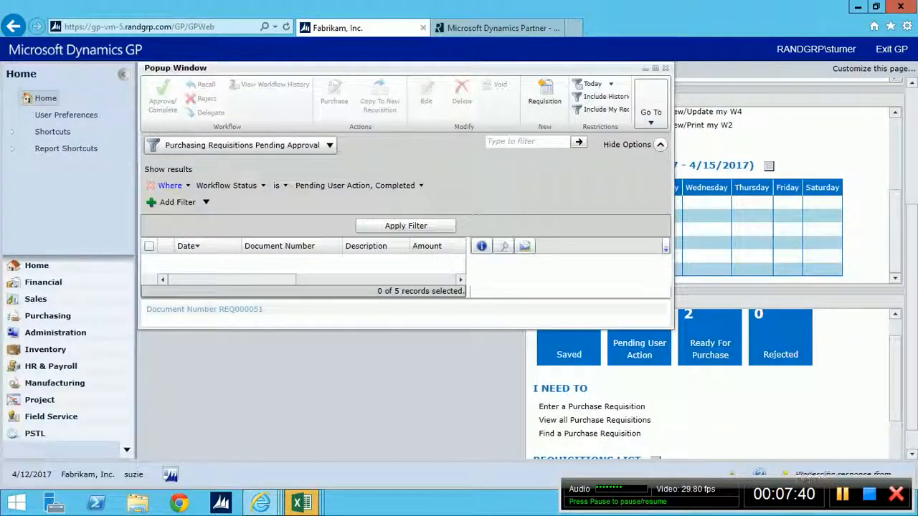
left_click(405, 225)
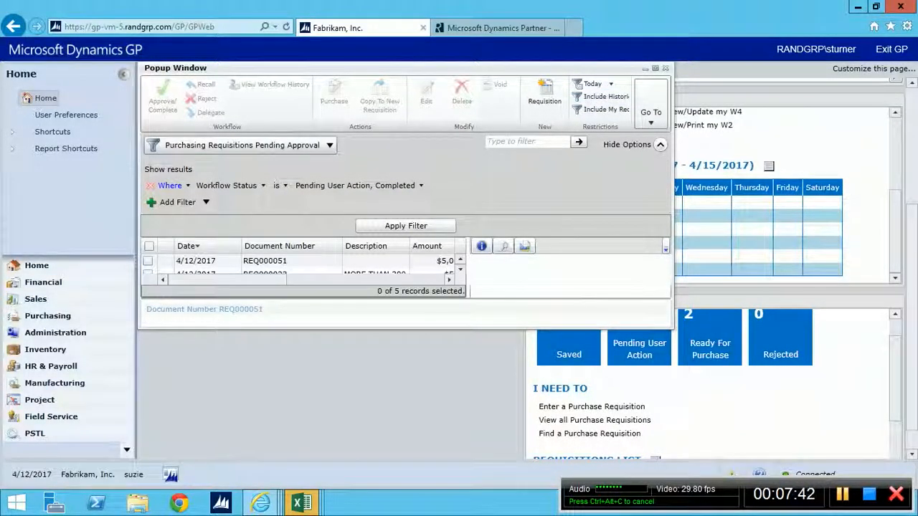